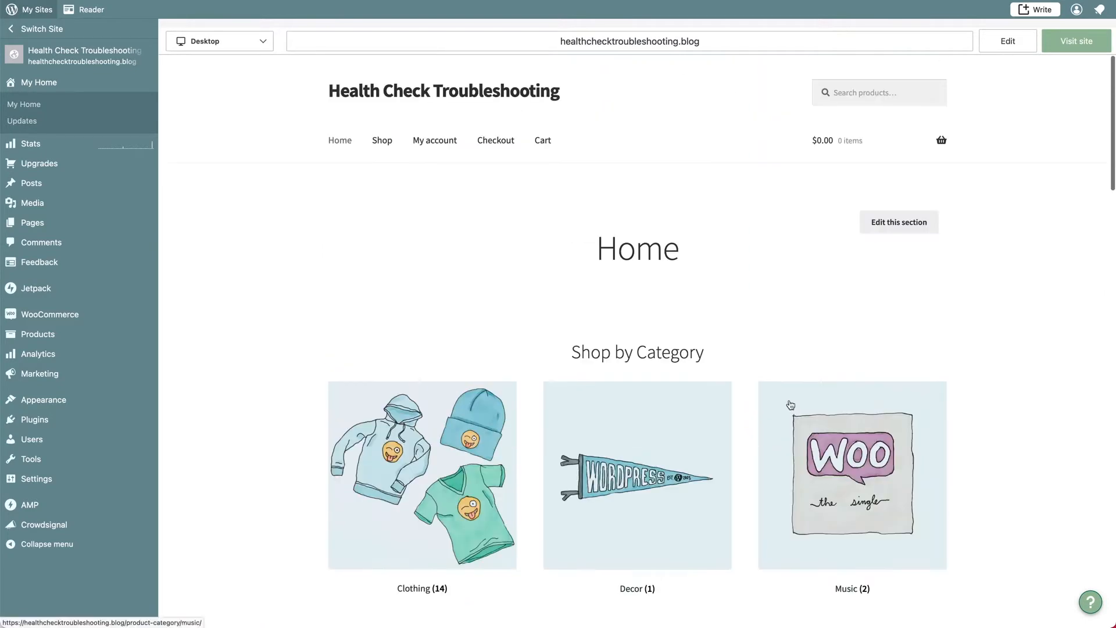
mouse_move(798, 386)
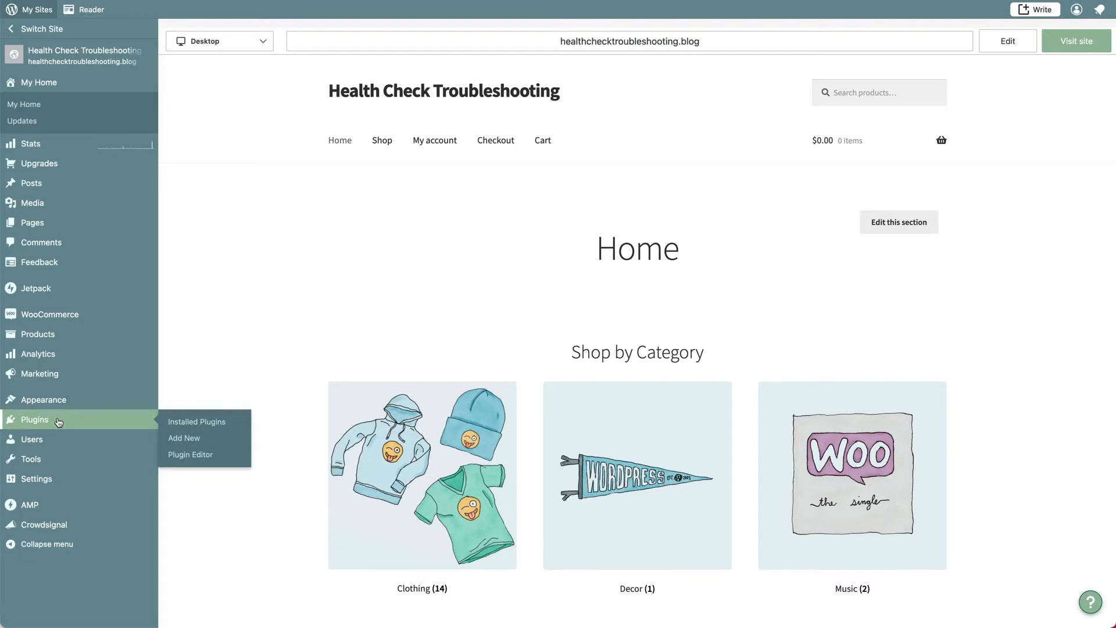
Step: Search 'health check troublesho', then install and activate Health Check & Troubleshooting
left_click(197, 421)
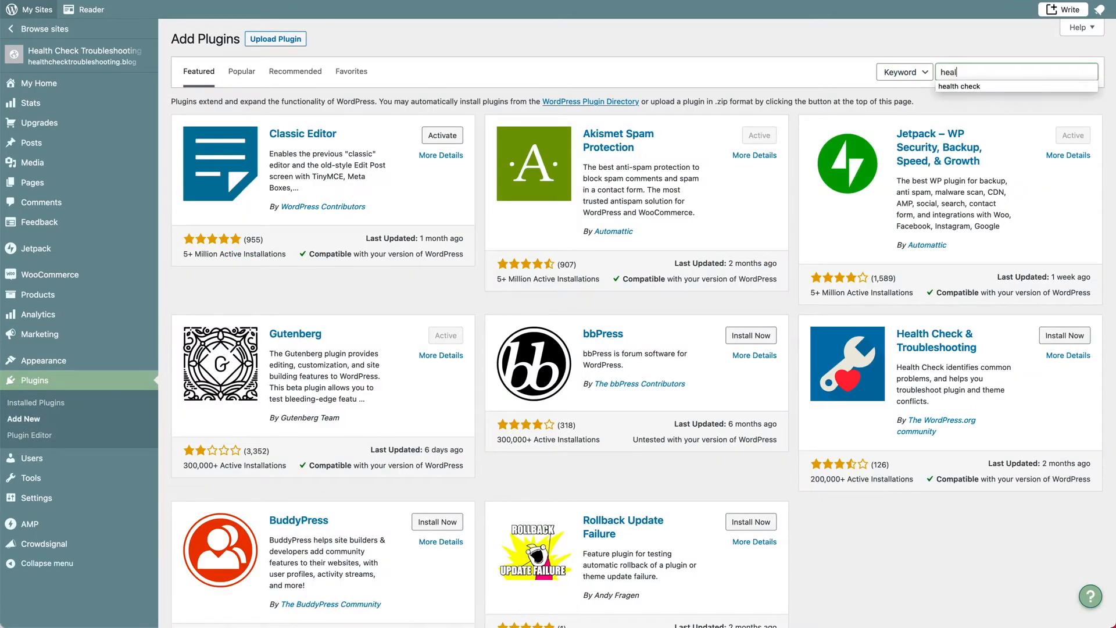
type("health check troubleshooting")
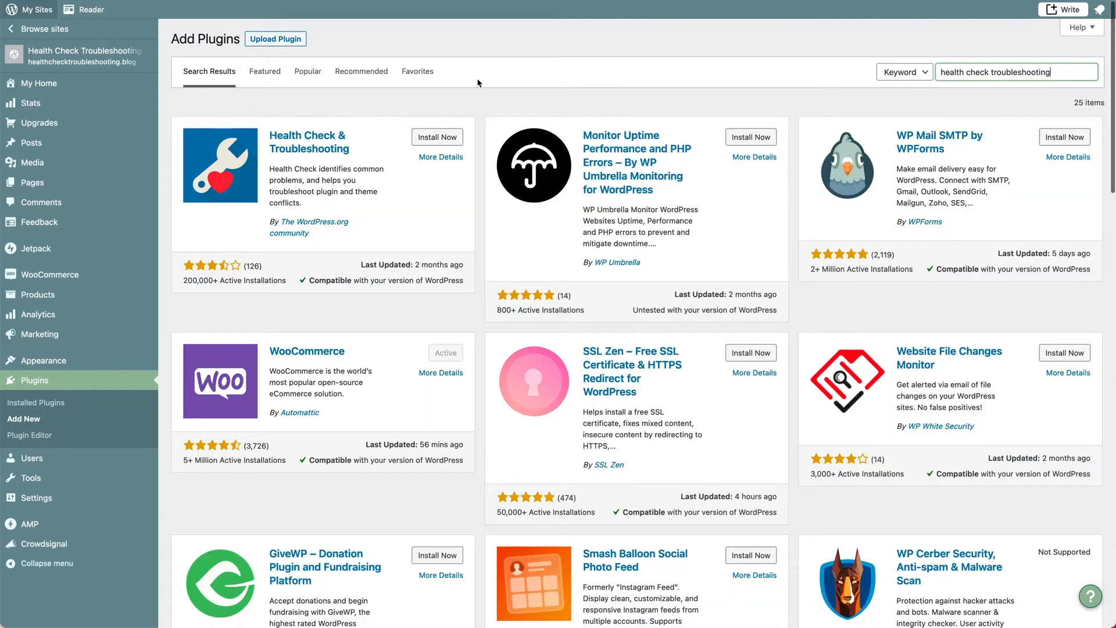
left_click(437, 137)
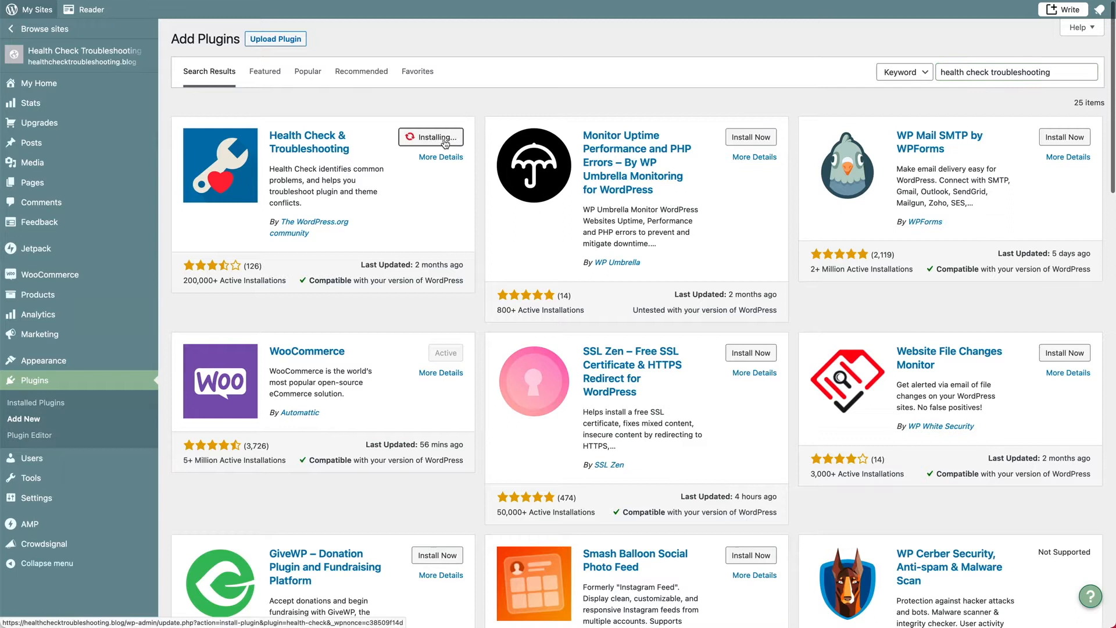
mouse_move(481, 103)
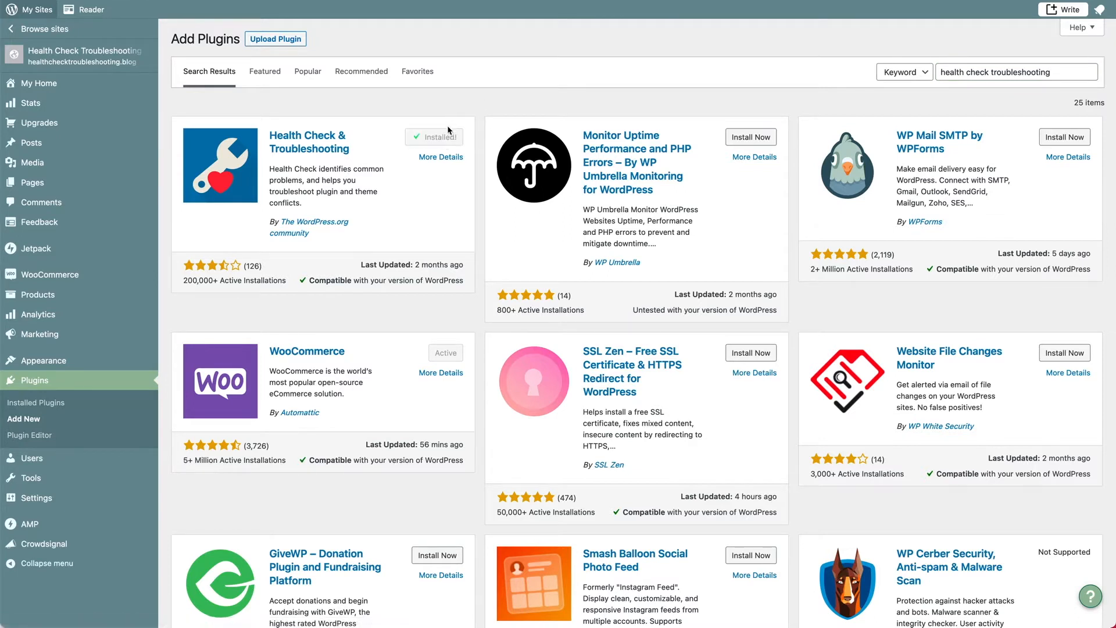
left_click(433, 137)
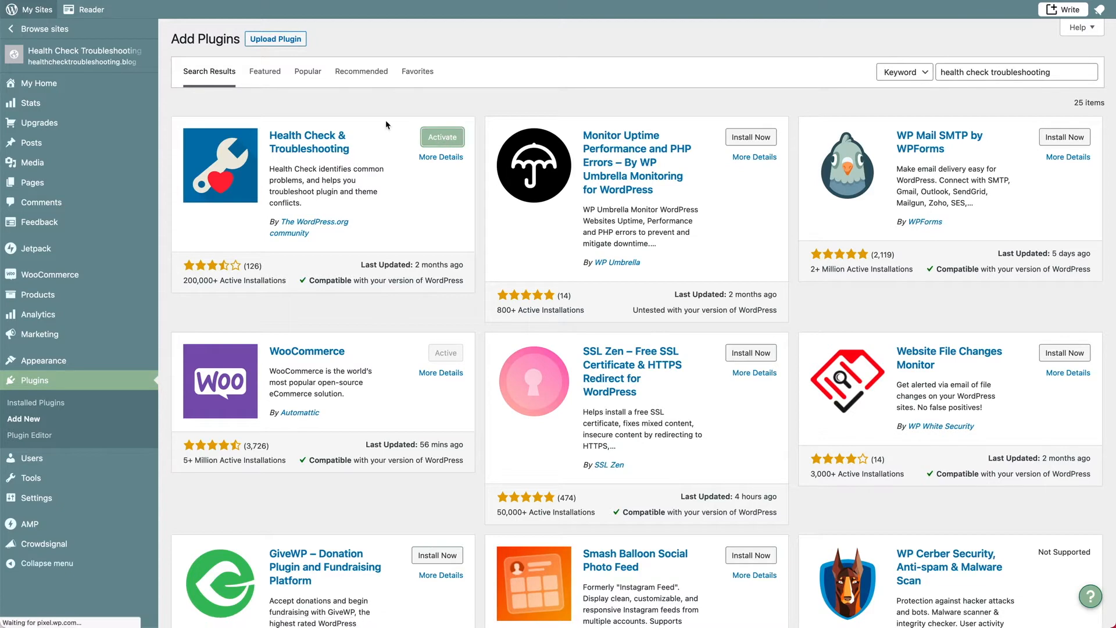
left_click(441, 137)
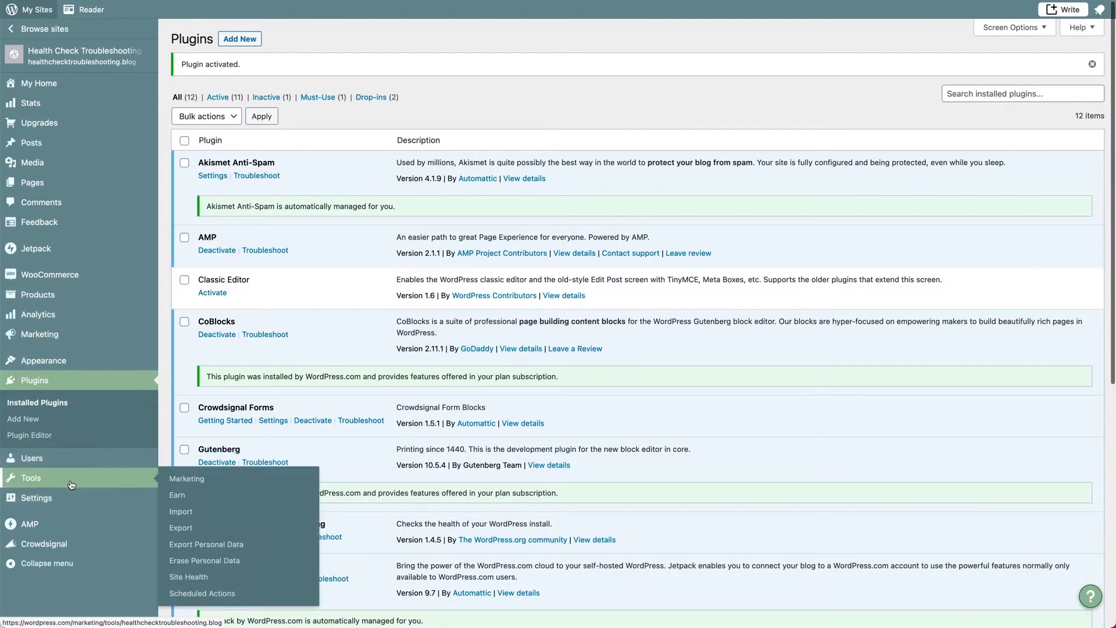
mouse_move(188, 576)
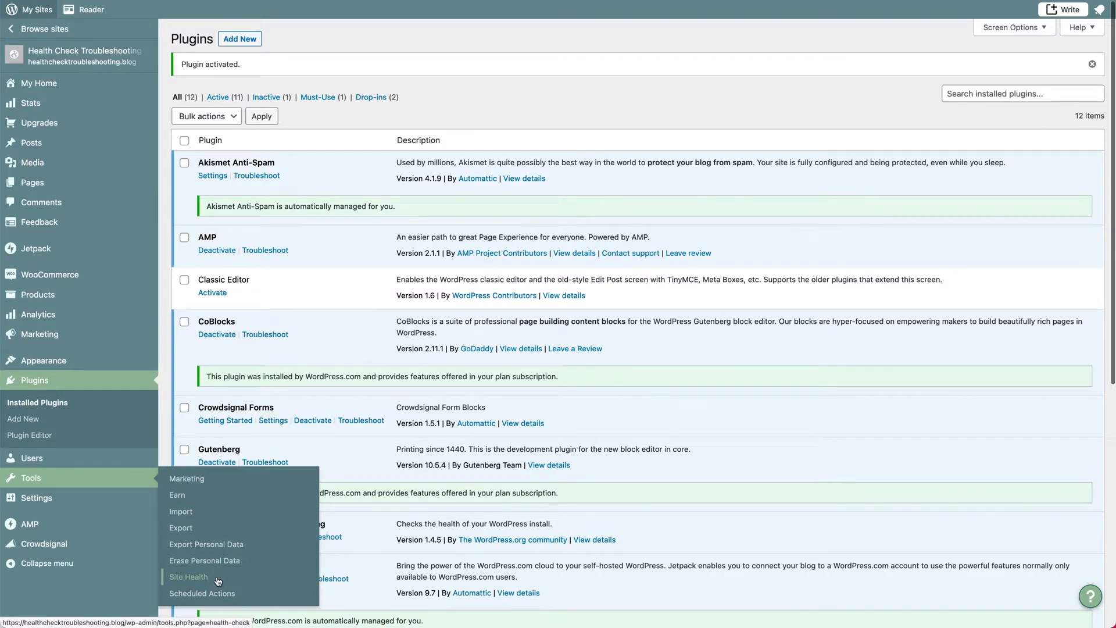
Step: Enable Troubleshooting Mode from Site Health's Troubleshooting section and return to the dashboard
left_click(188, 576)
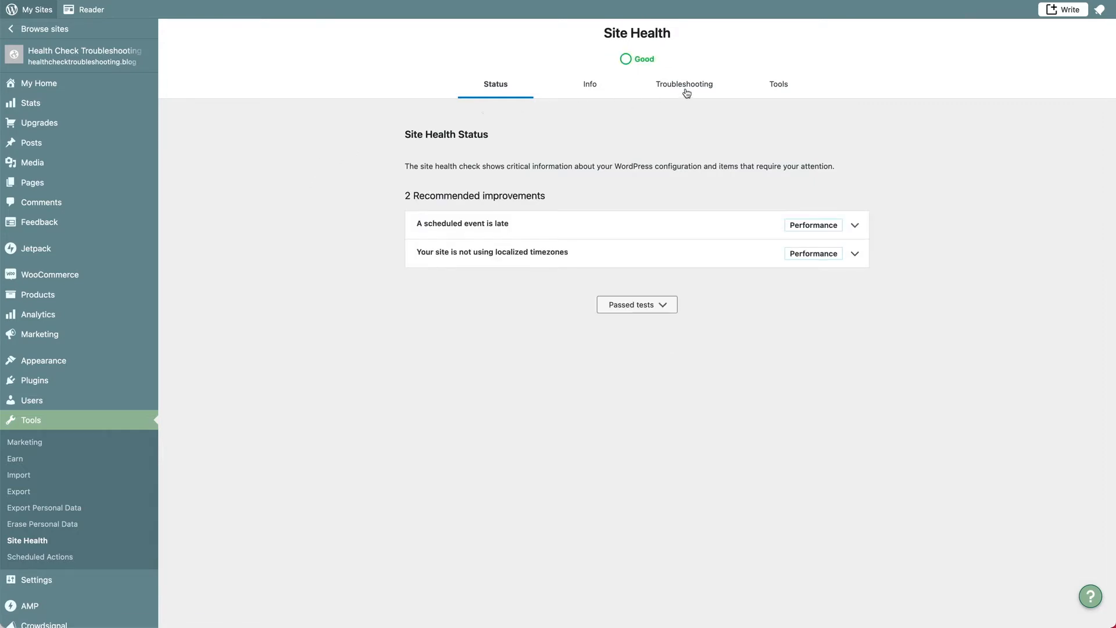
mouse_move(684, 84)
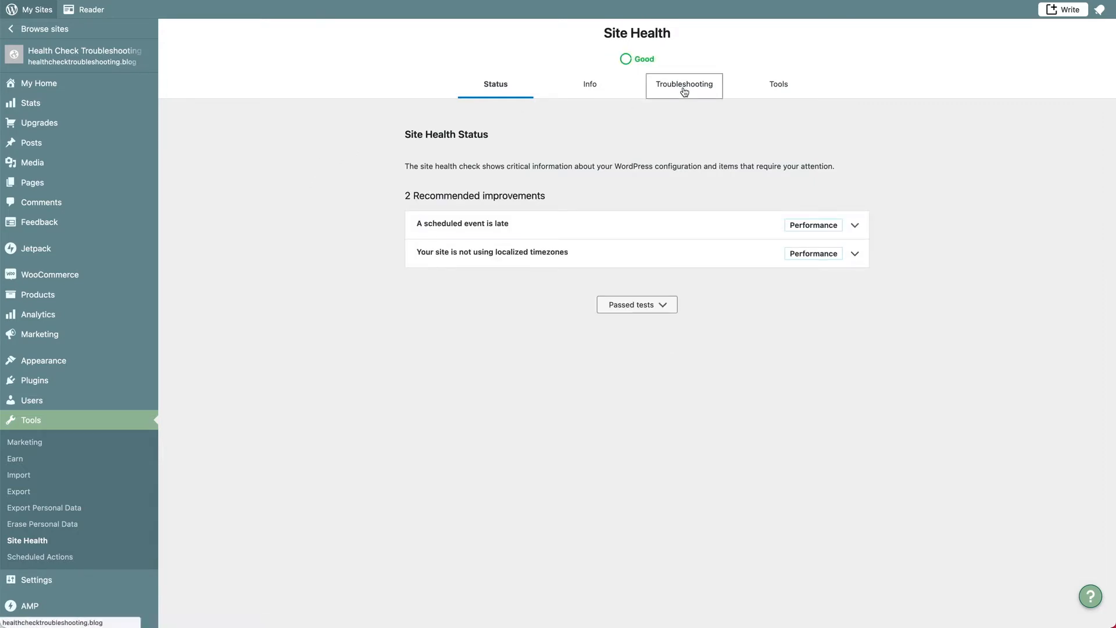
left_click(683, 84)
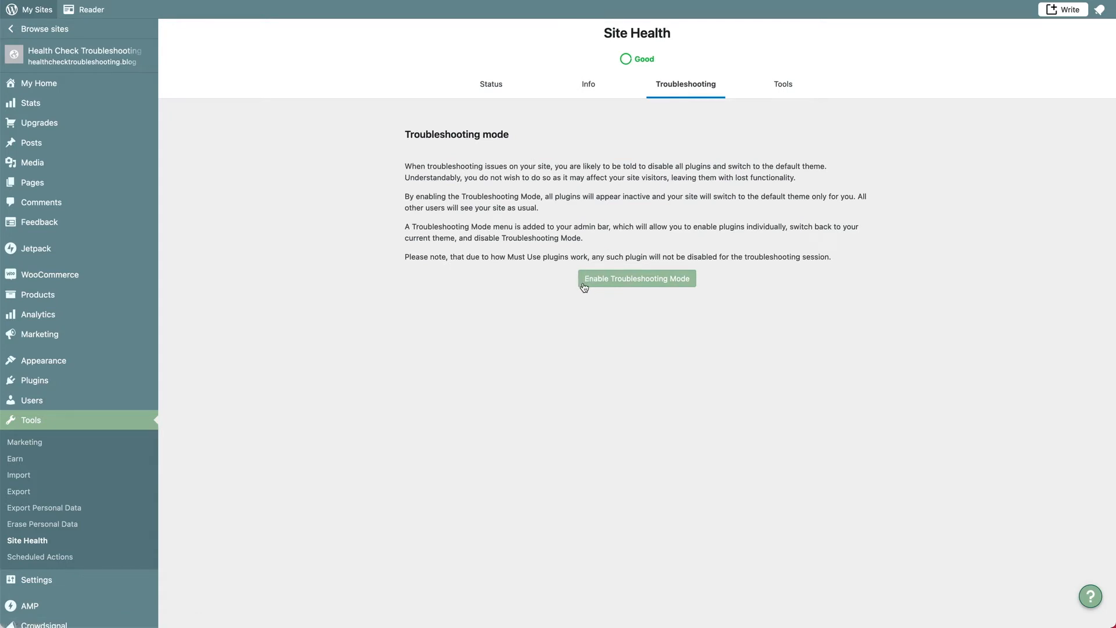
left_click(636, 278)
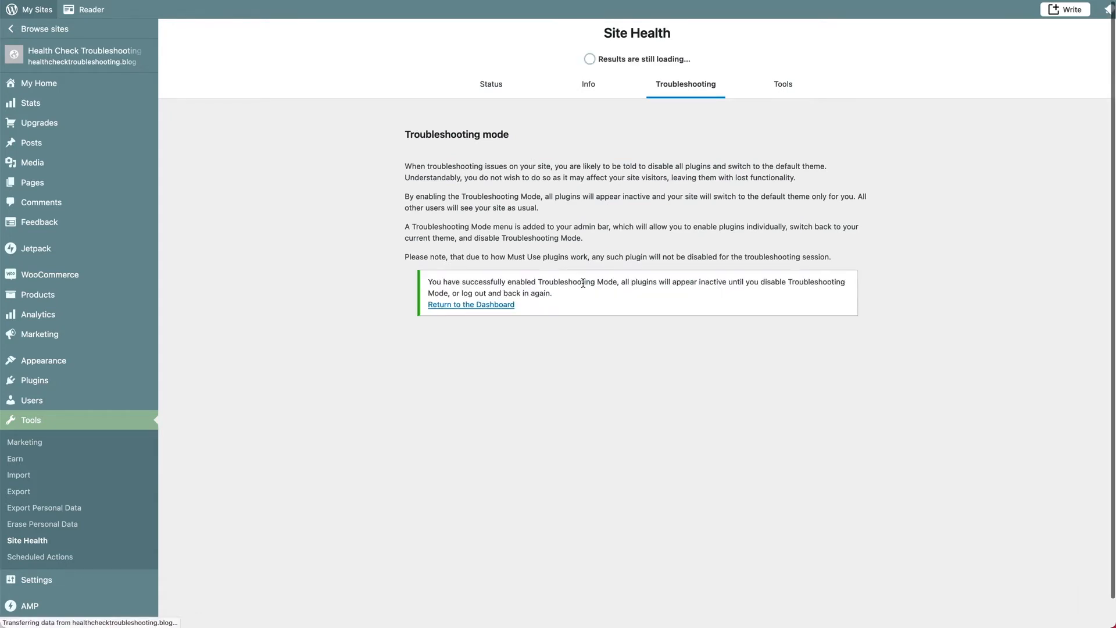
left_click(470, 304)
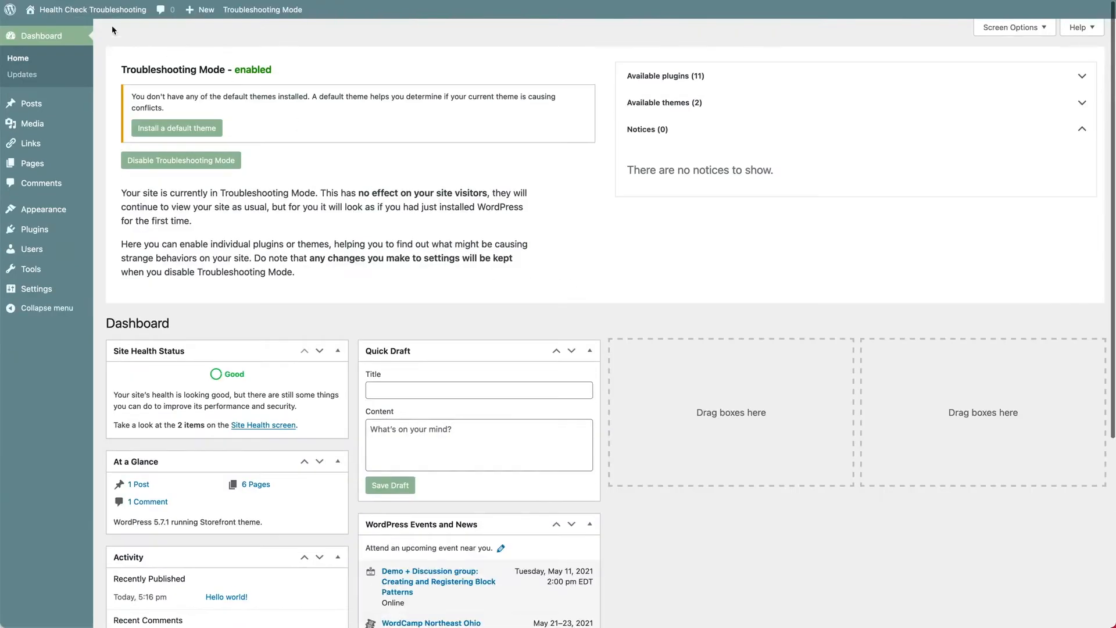
left_click(91, 9)
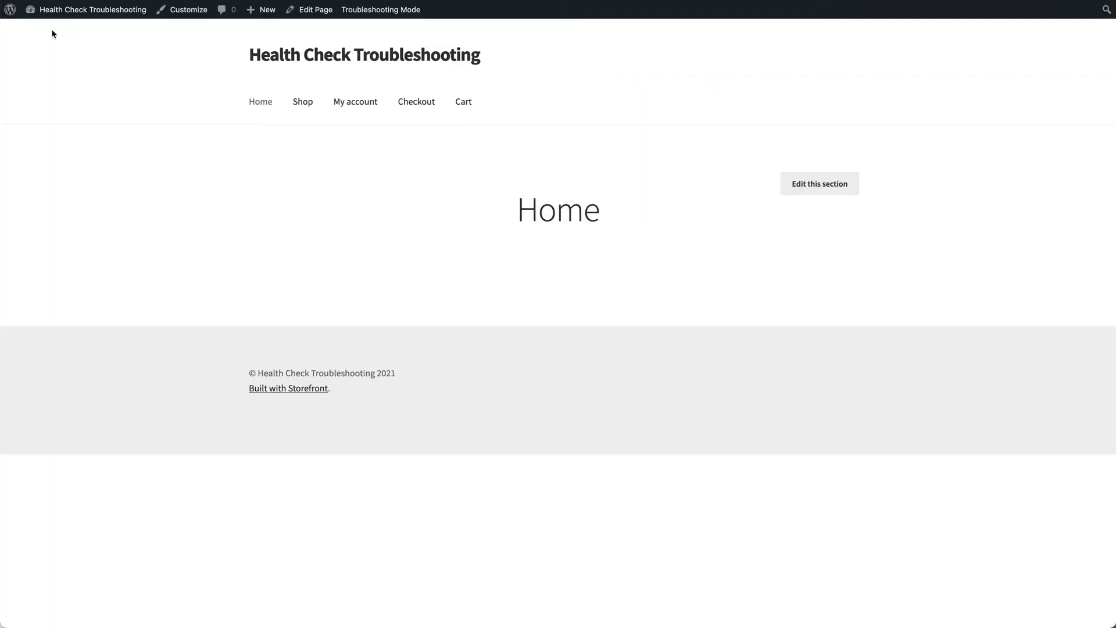
mouse_move(708, 347)
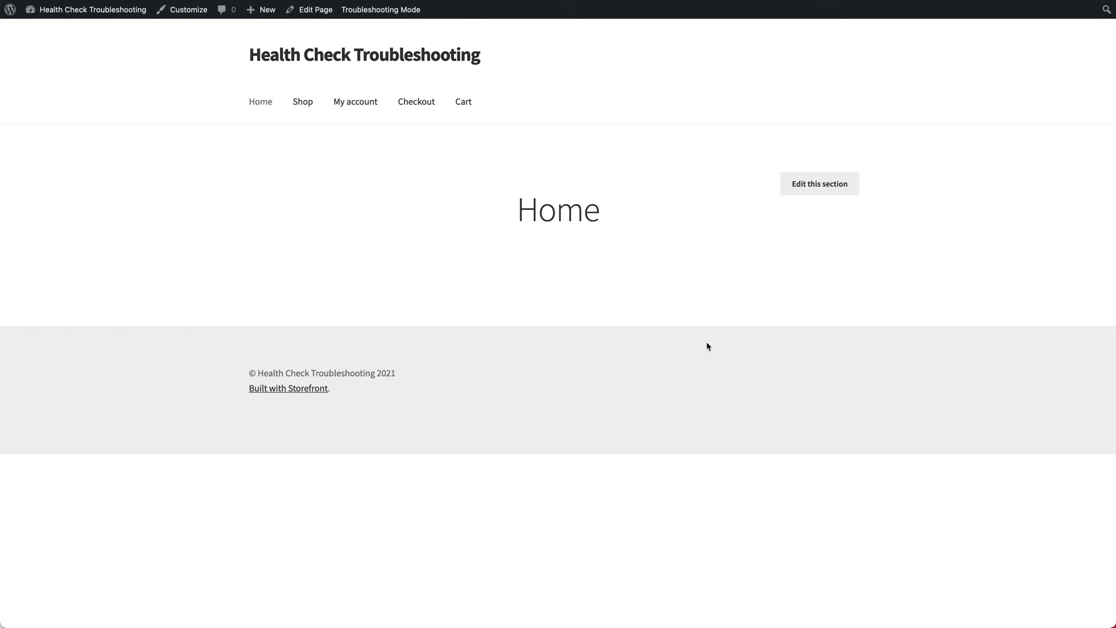
mouse_move(777, 235)
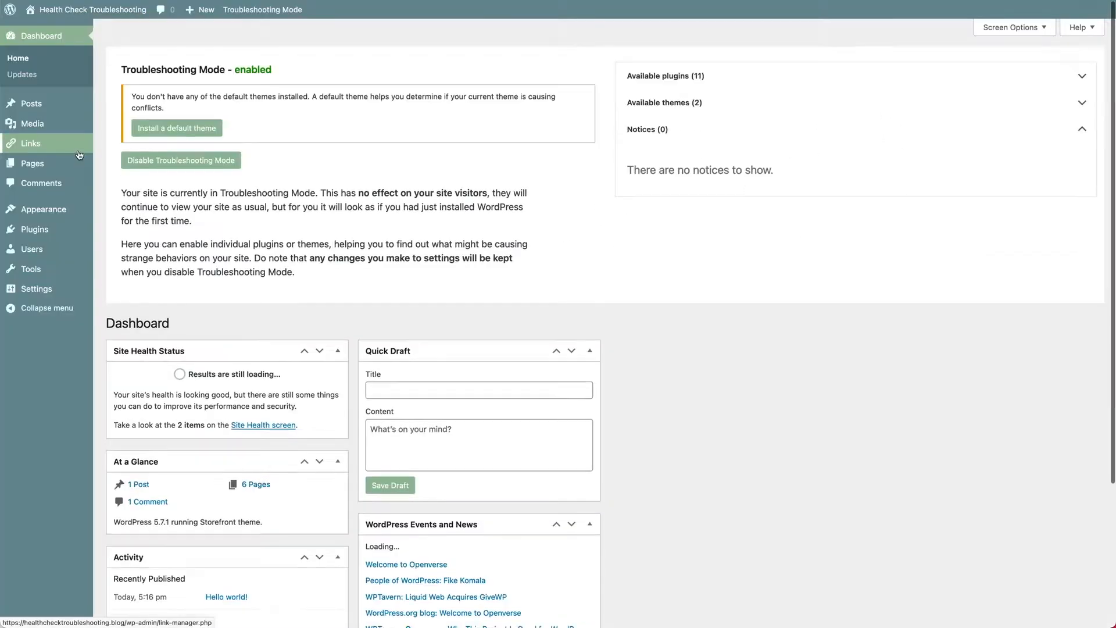
mouse_move(34, 229)
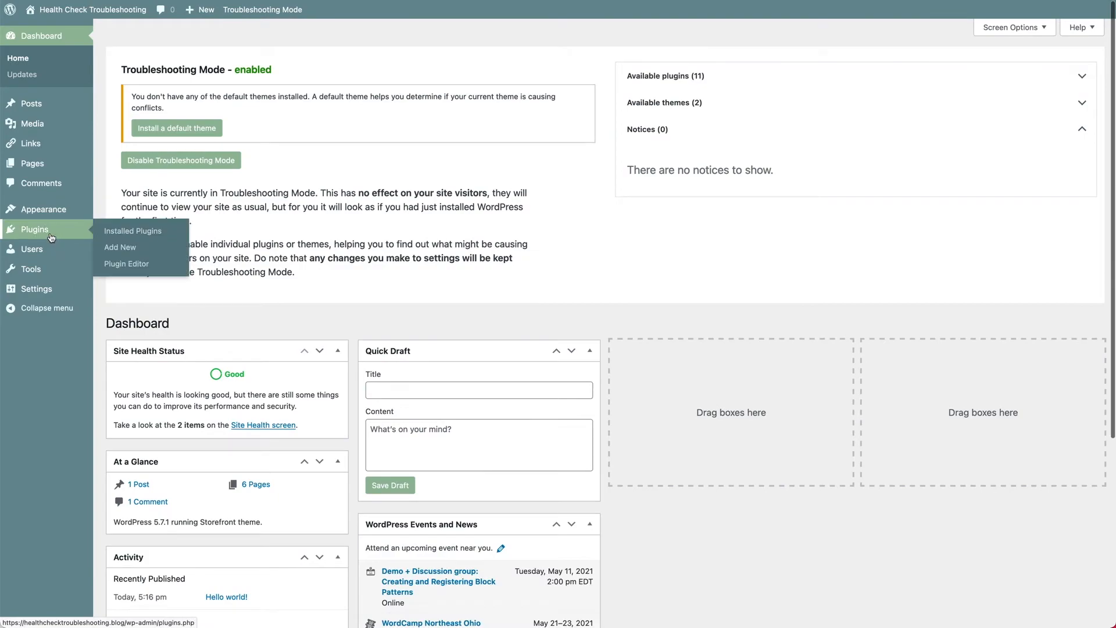
Step: Enable Akismet Anti-Spam while troubleshooting and view the homepage to confirm no shop content
left_click(132, 230)
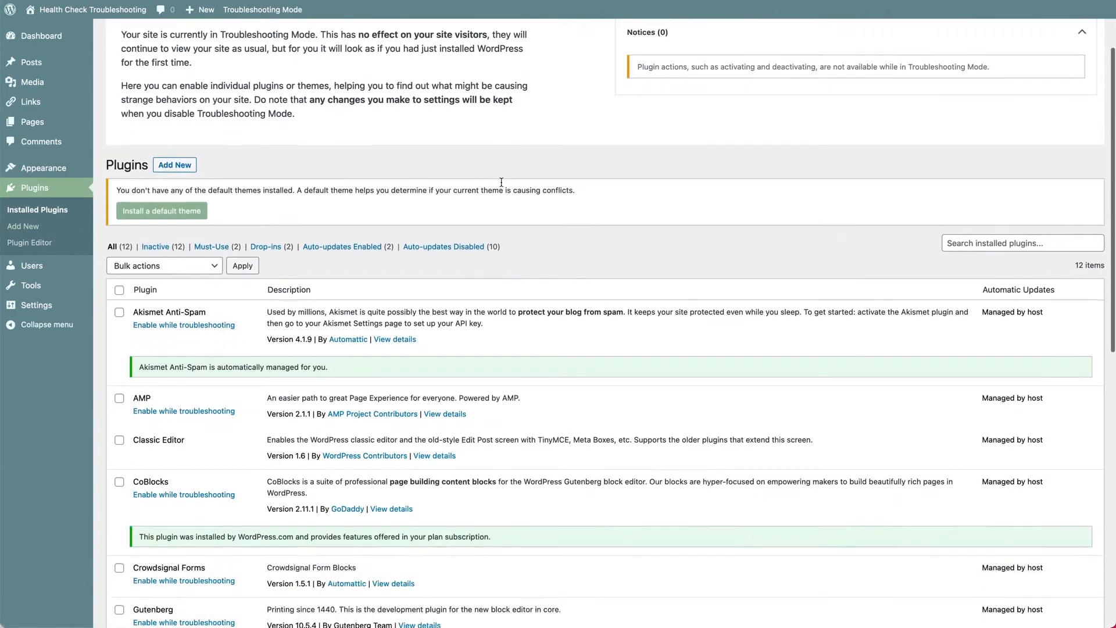
scroll("down", 3)
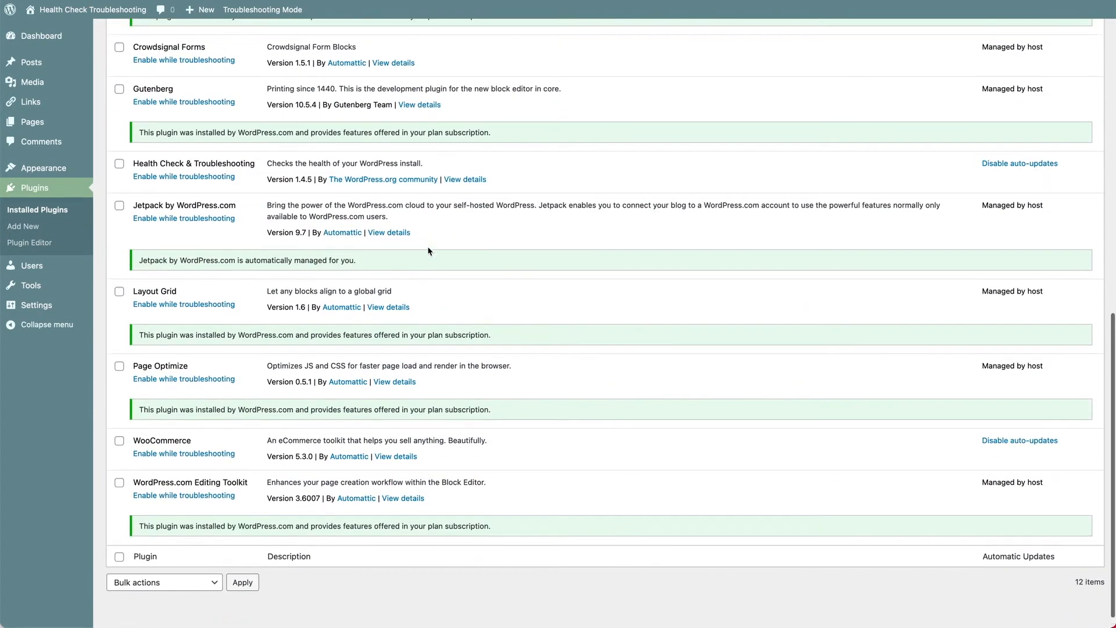
scroll("up", 3)
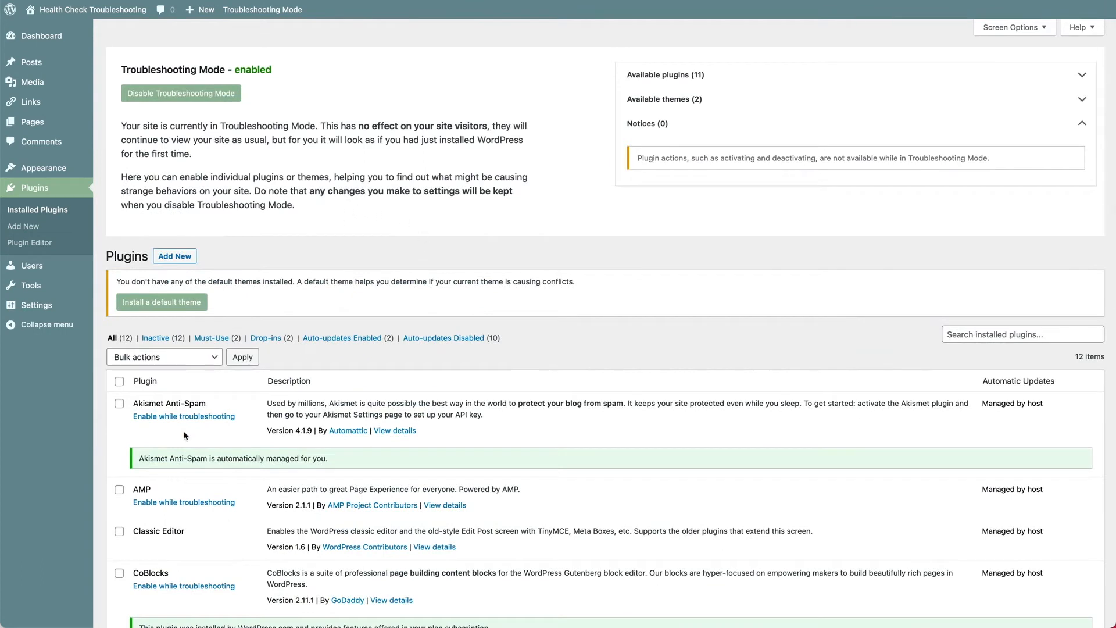
mouse_move(164, 460)
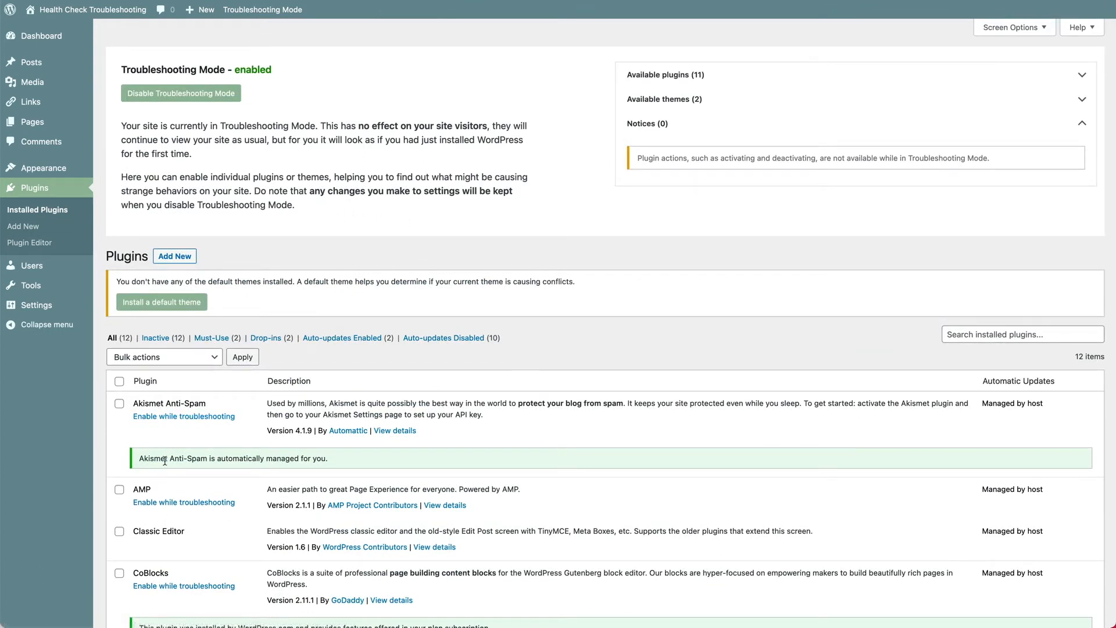
mouse_move(164, 420)
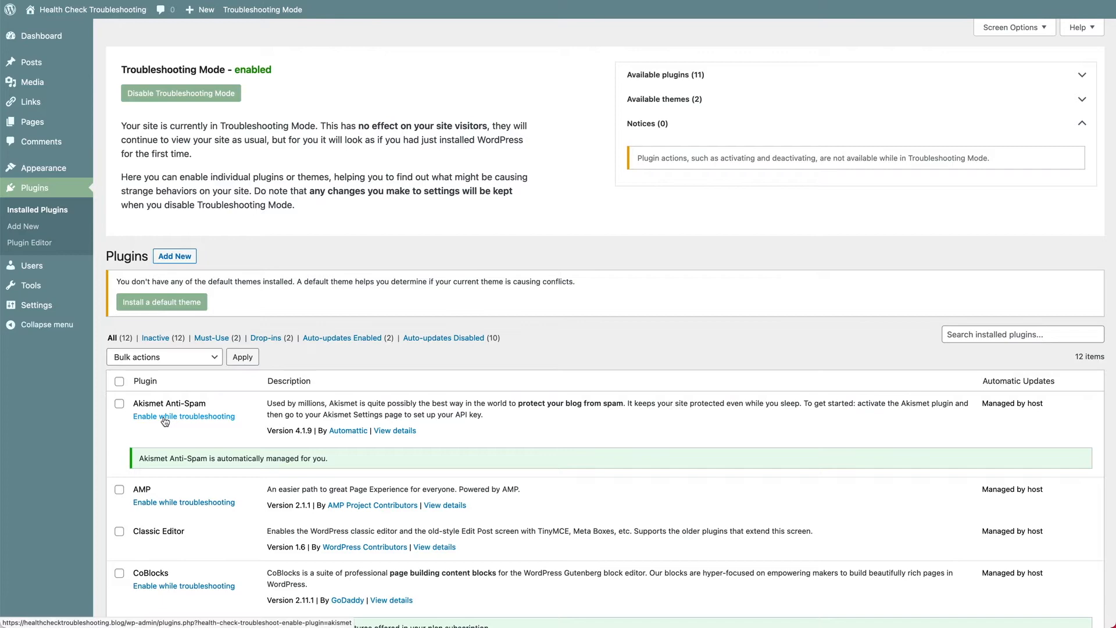
mouse_move(162, 420)
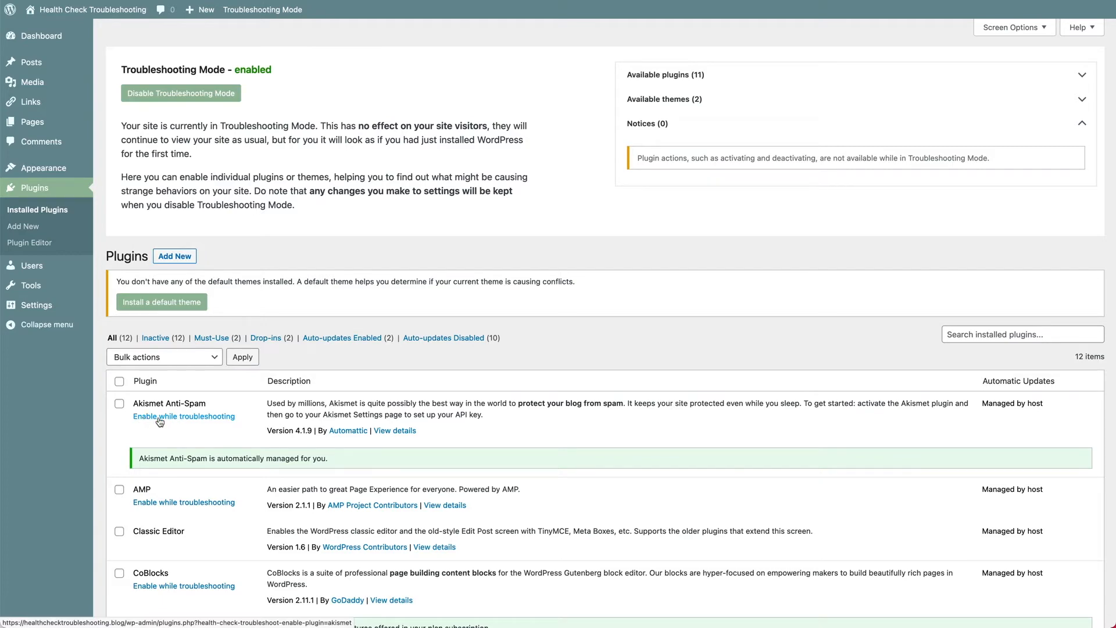
left_click(184, 416)
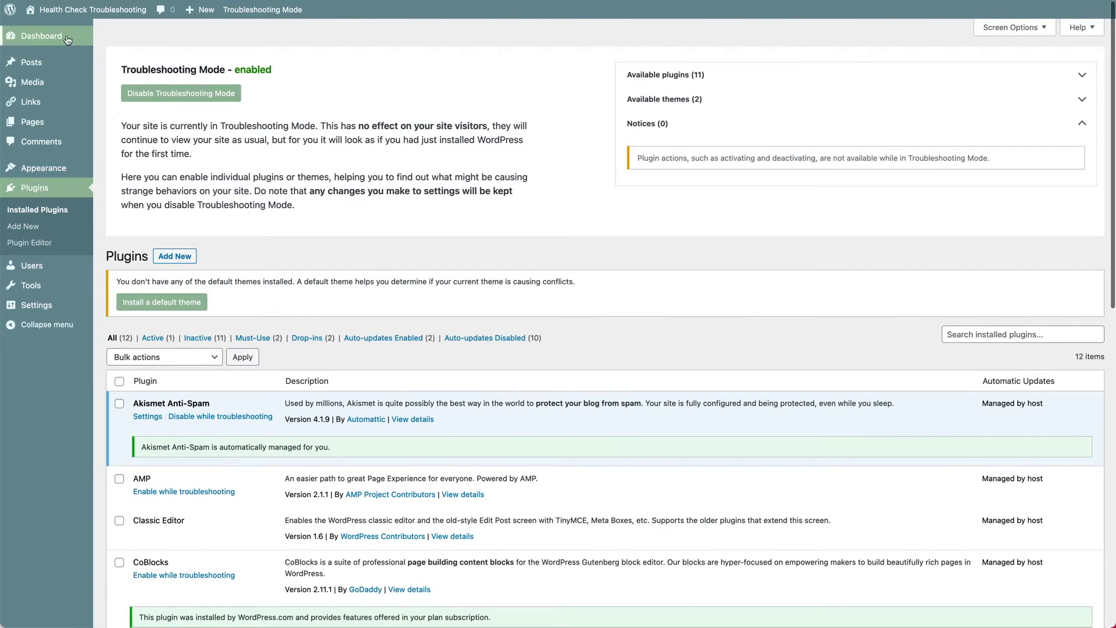
left_click(91, 10)
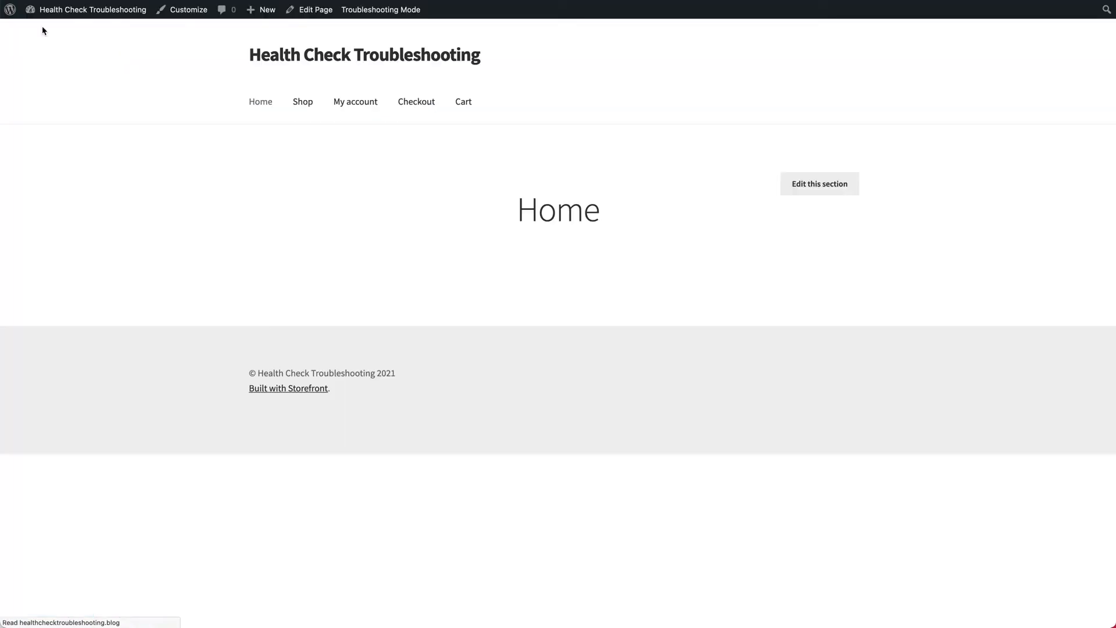
mouse_move(243, 211)
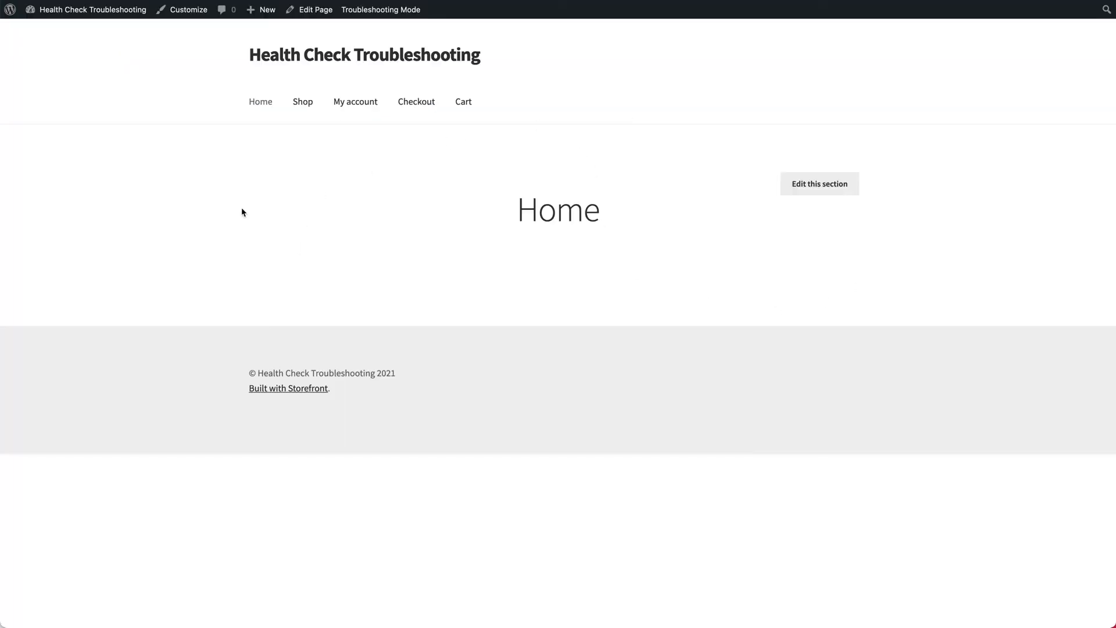
mouse_move(145, 170)
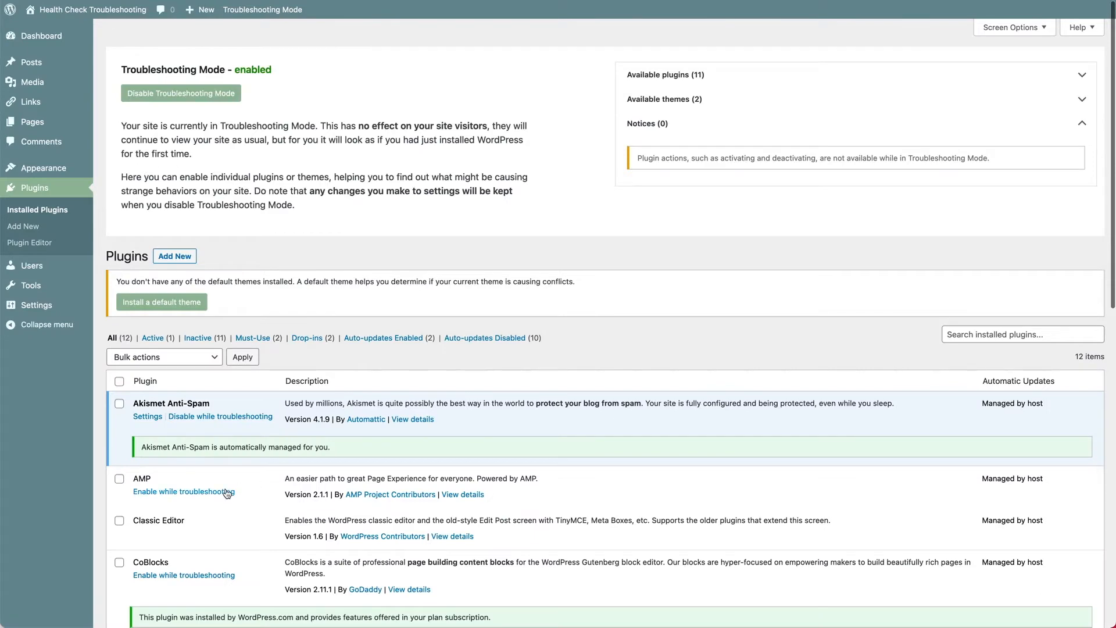
Step: Enable AMP while troubleshooting alongside Akismet and visit the homepage
left_click(179, 491)
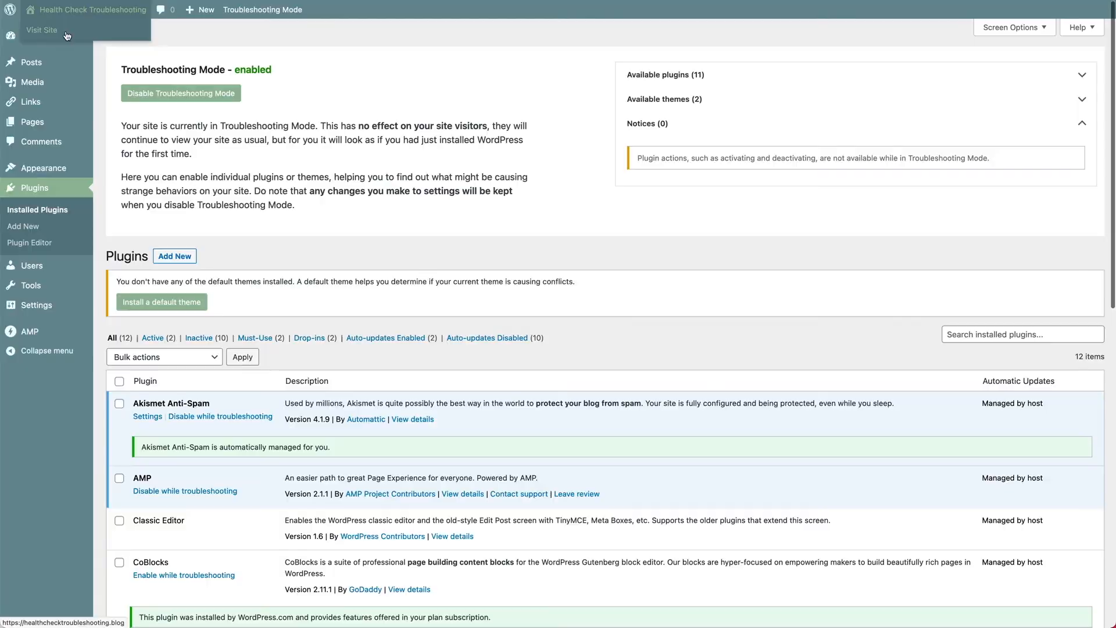
left_click(41, 31)
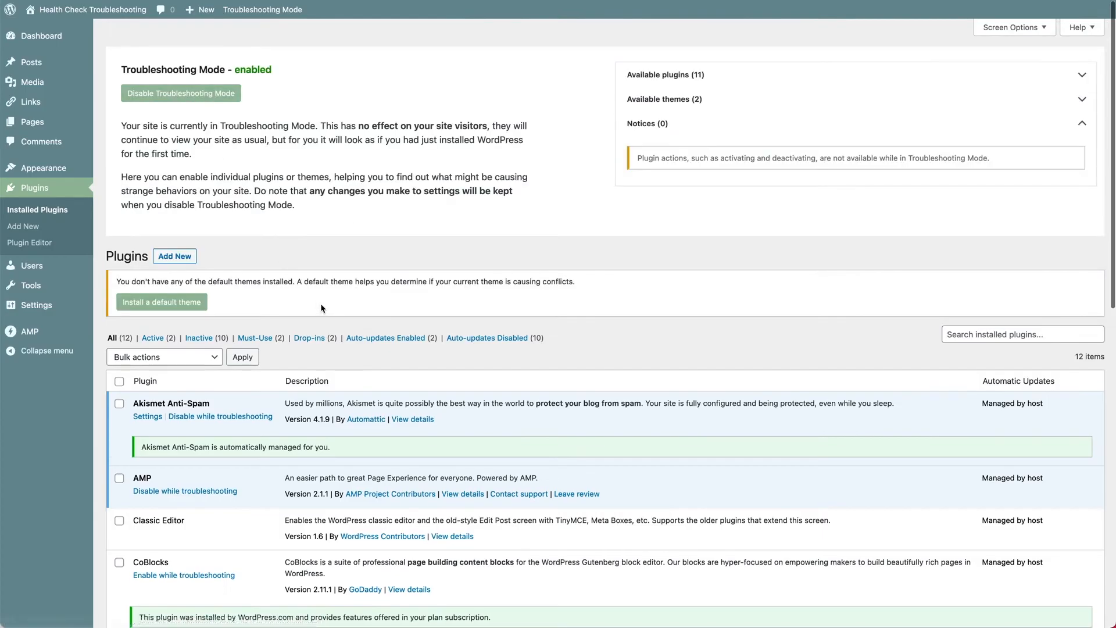
Step: Enable WooCommerce while troubleshooting, see Shop by Category and cart on the homepage, return to Plugins
scroll("down", 3)
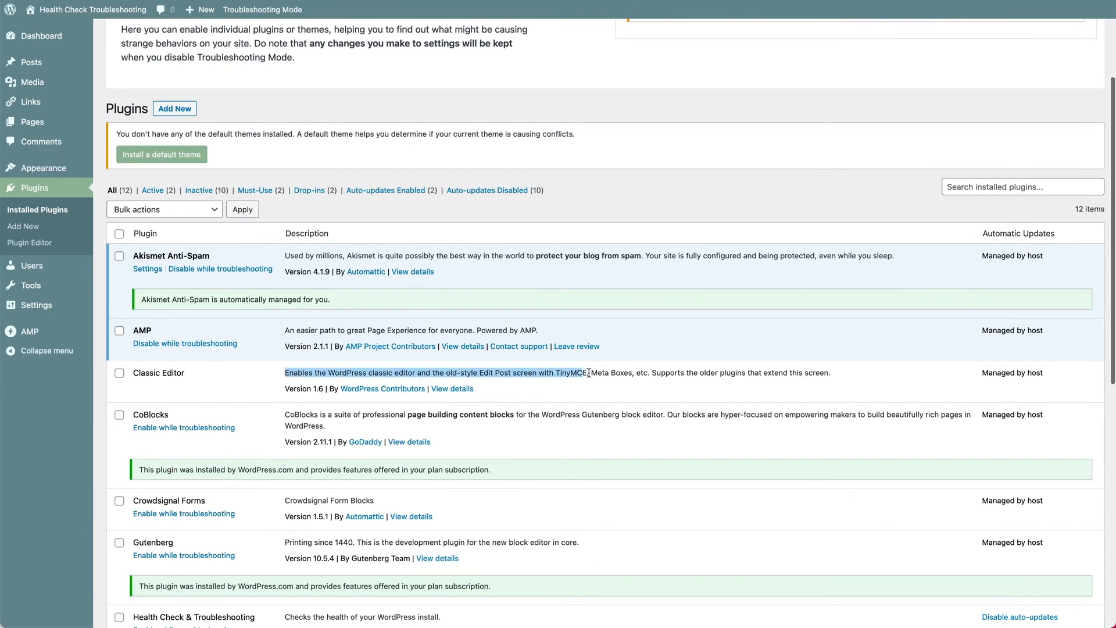
scroll("down", 3)
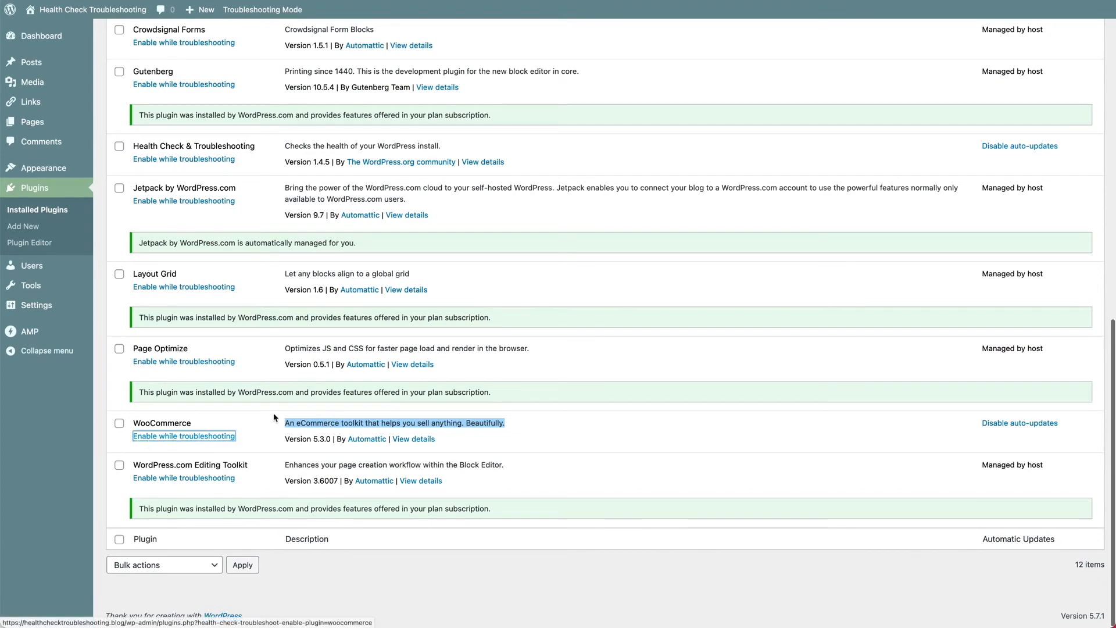
left_click(182, 436)
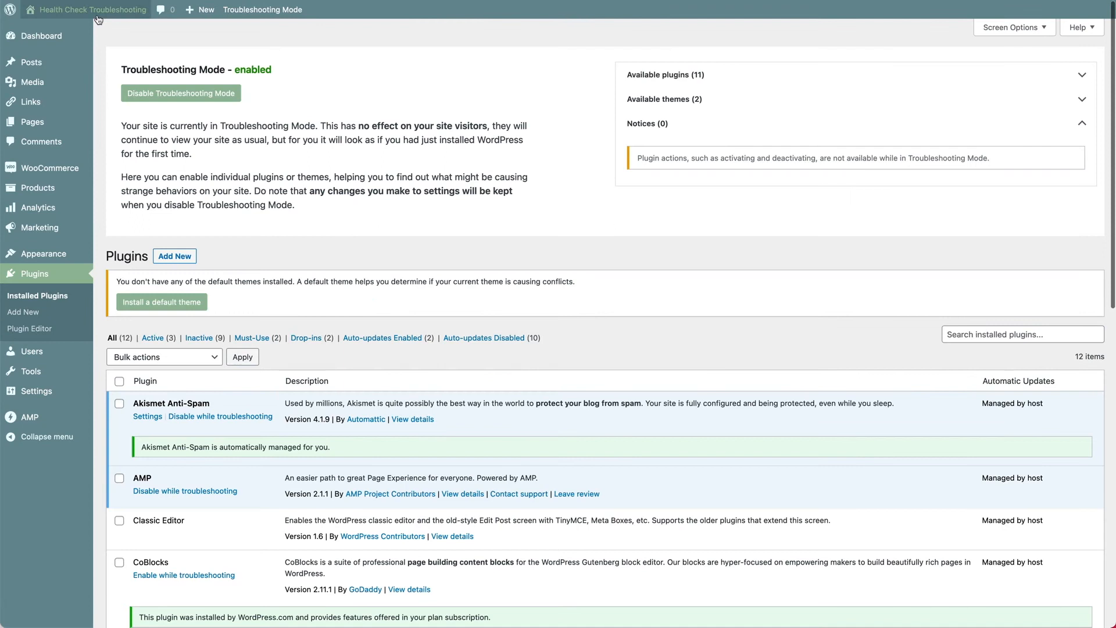
left_click(91, 9)
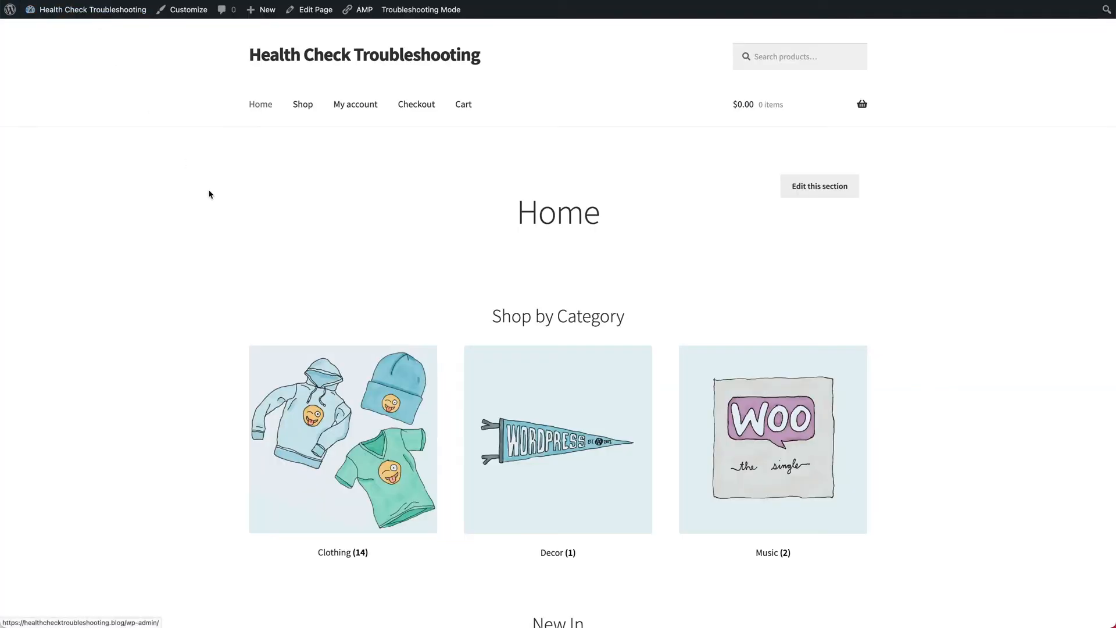
mouse_move(238, 203)
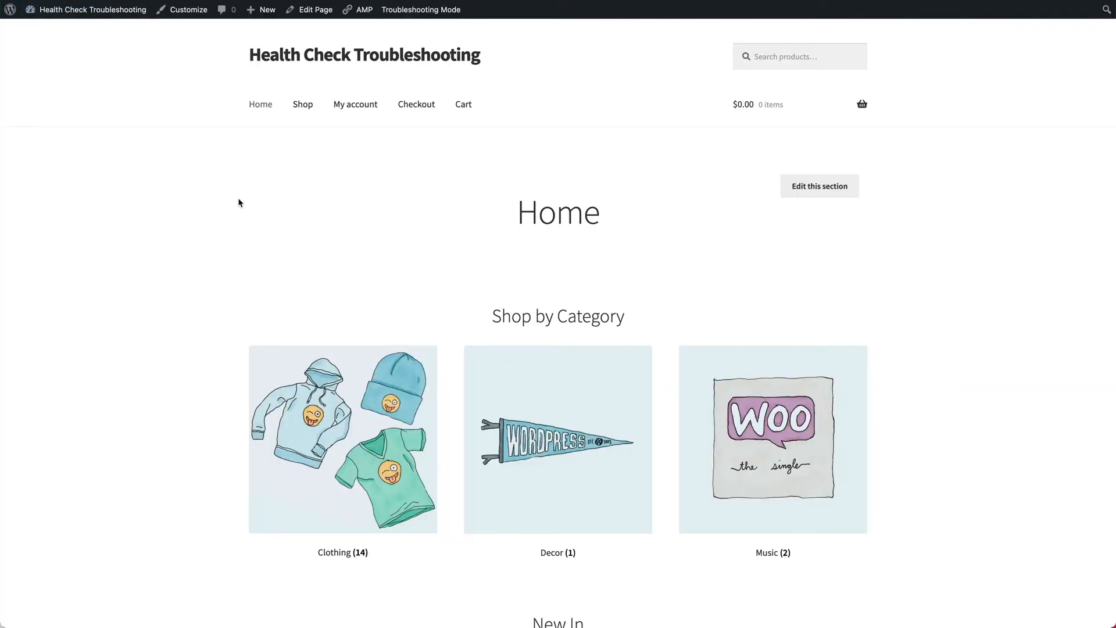
mouse_move(636, 271)
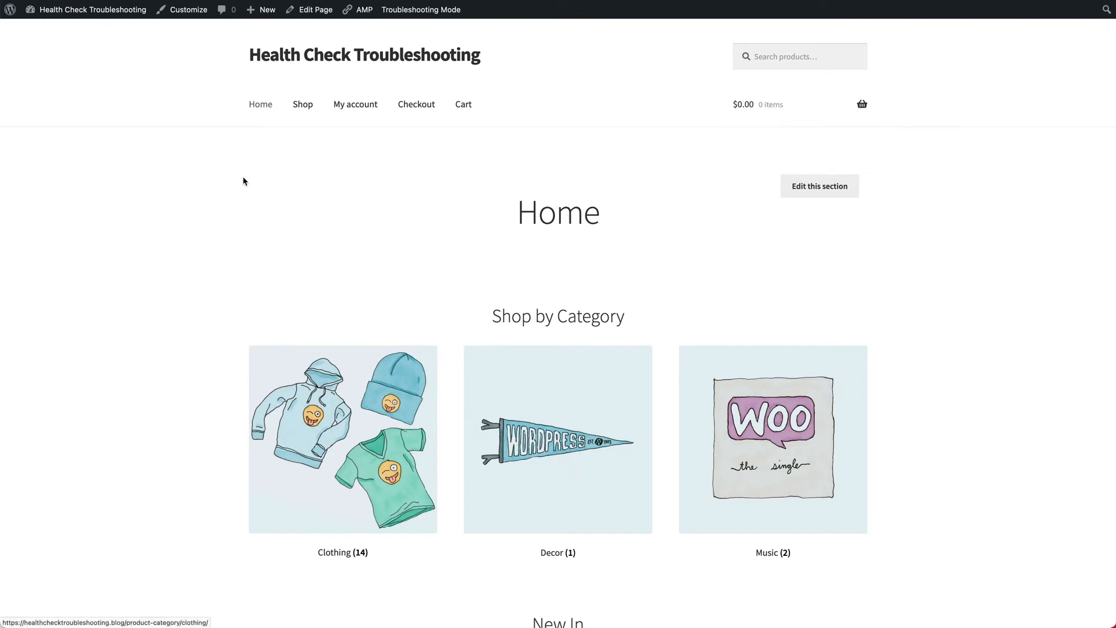
left_click(421, 10)
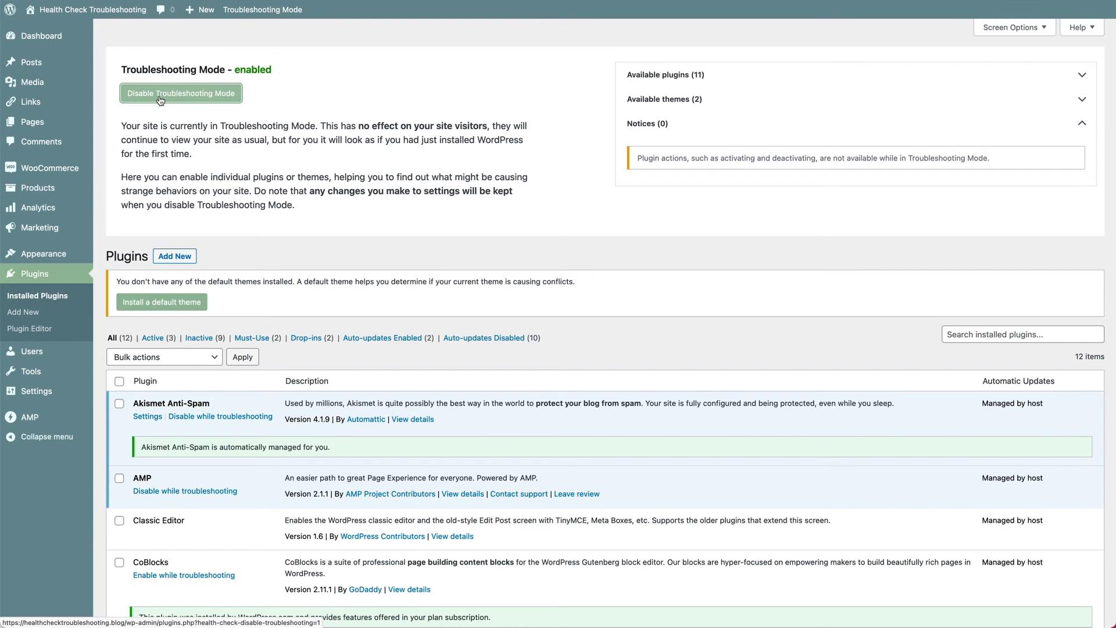
Step: Disable Troubleshooting Mode, deactivate WooCommerce, and view the homepage without shop content
left_click(181, 93)
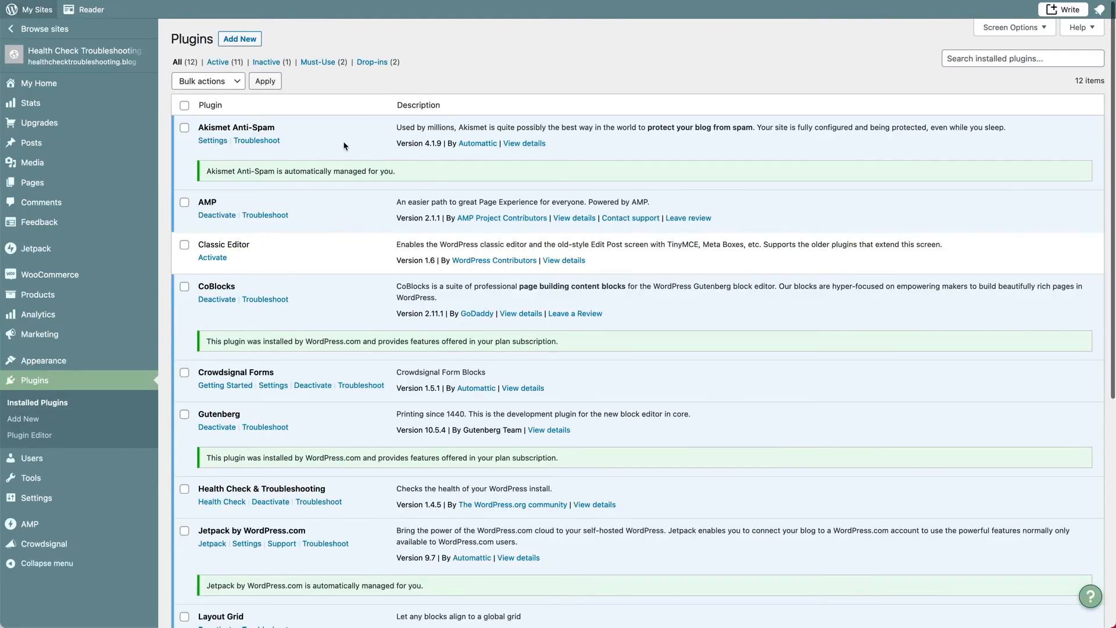
scroll("down", 3)
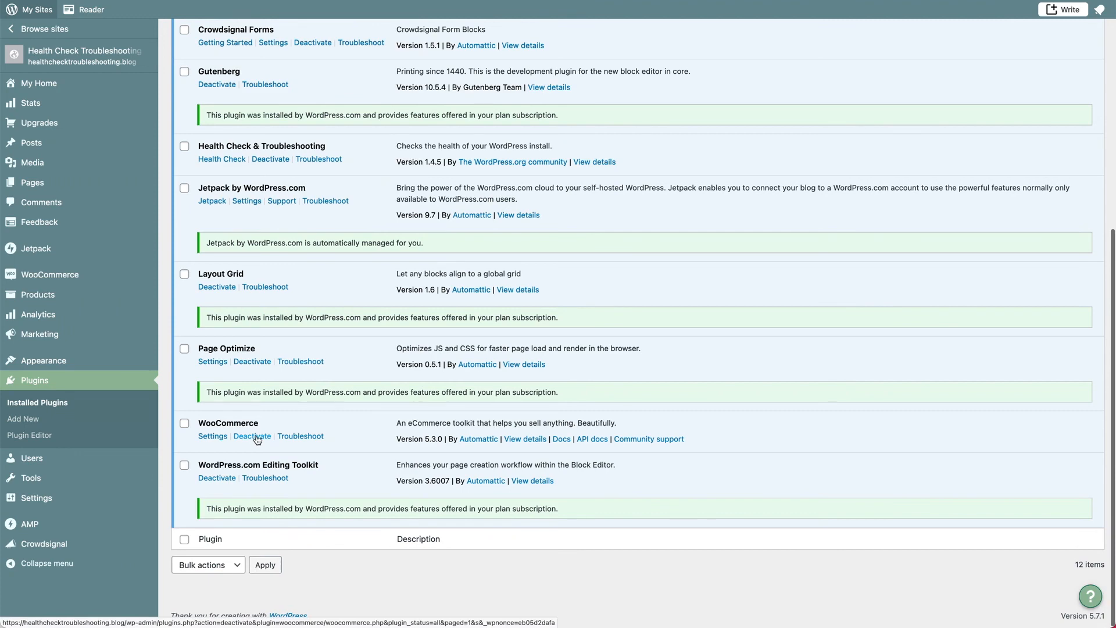
left_click(251, 436)
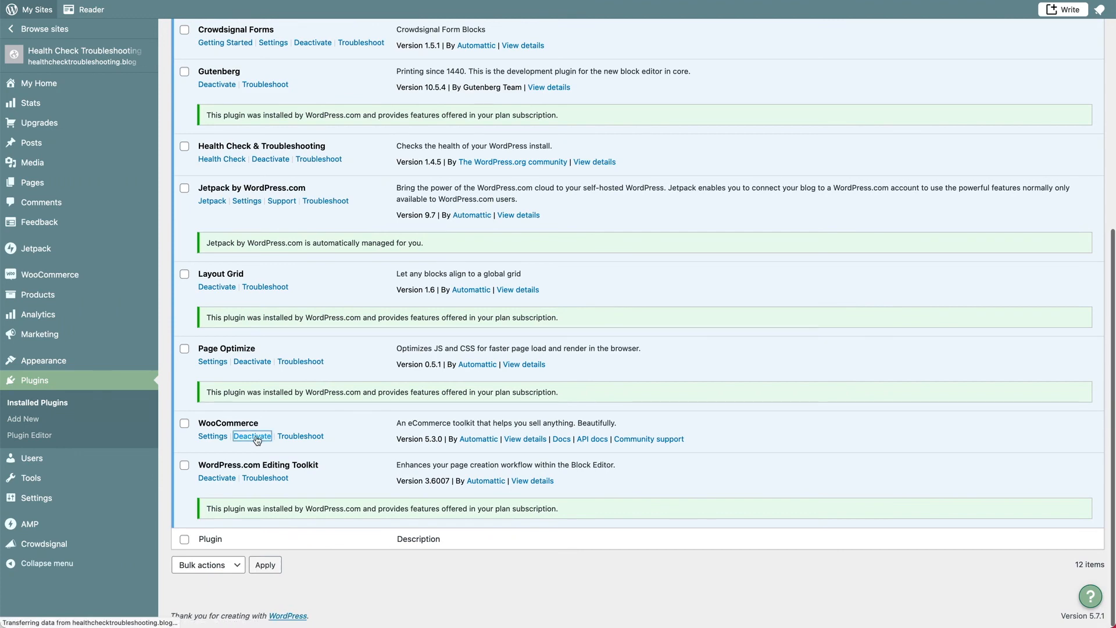
left_click(252, 436)
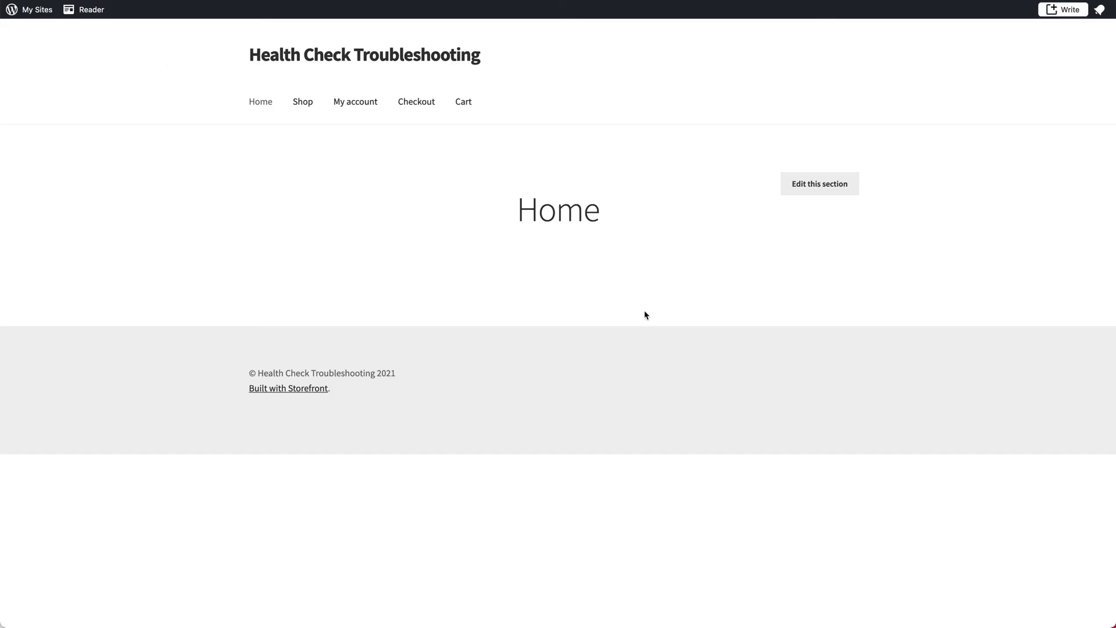
mouse_move(152, 154)
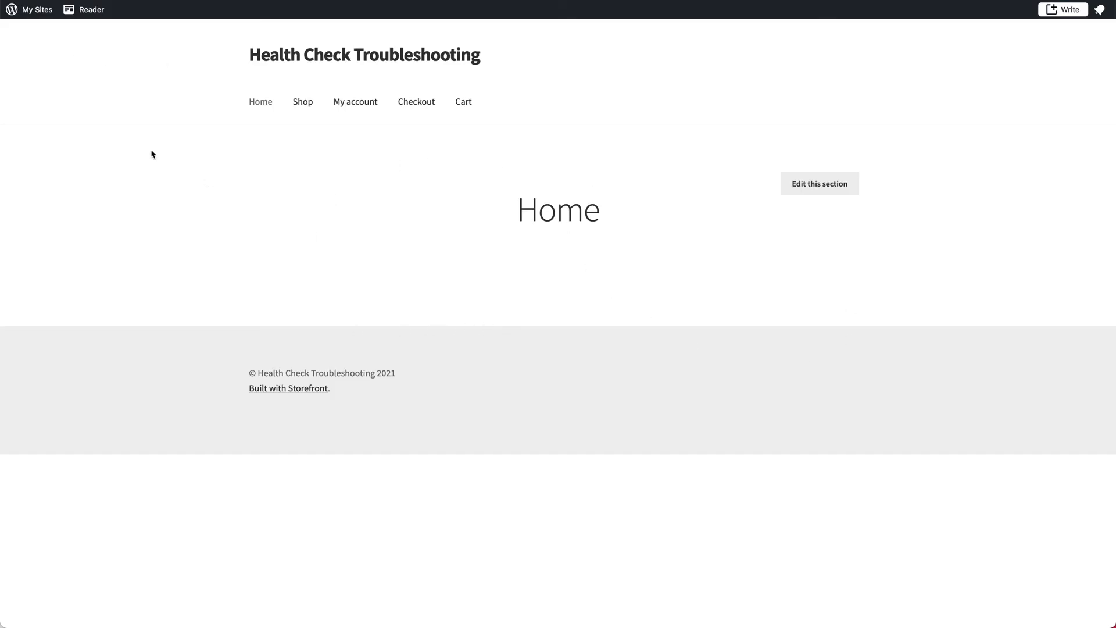